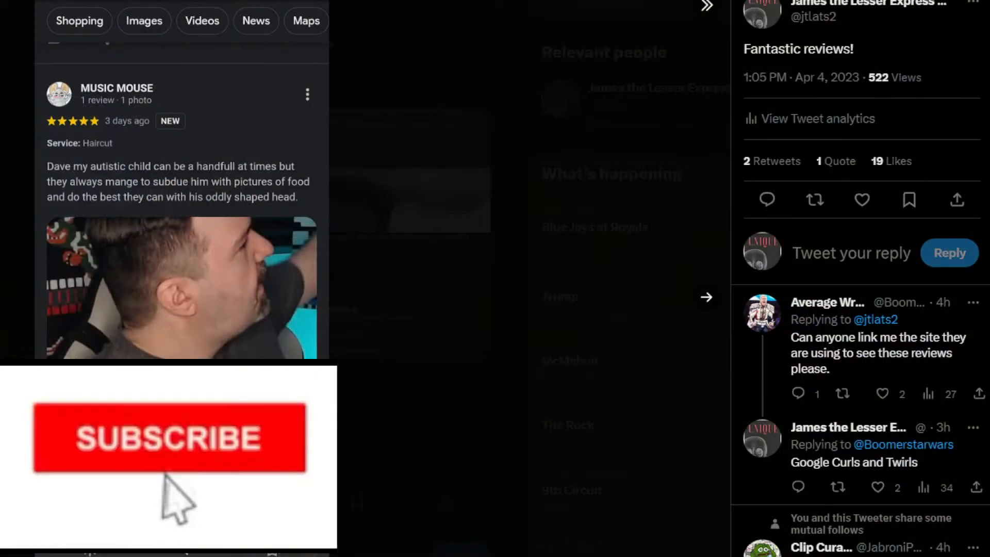
left_click(170, 438)
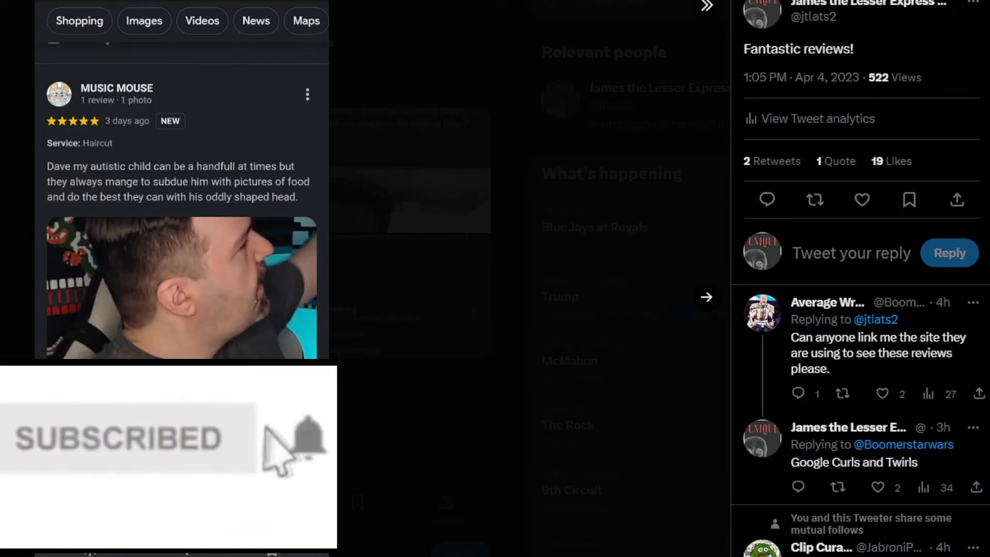
mouse_move(281, 489)
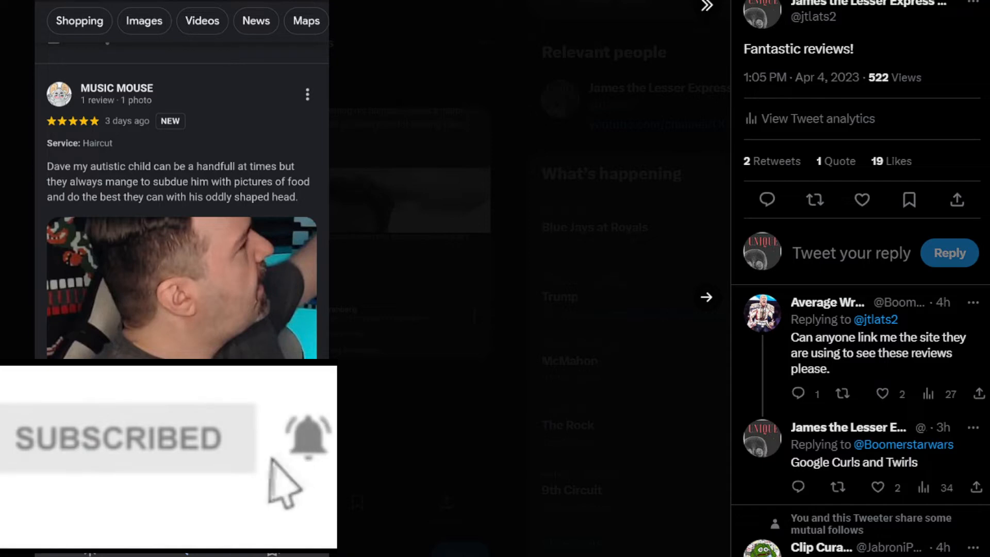